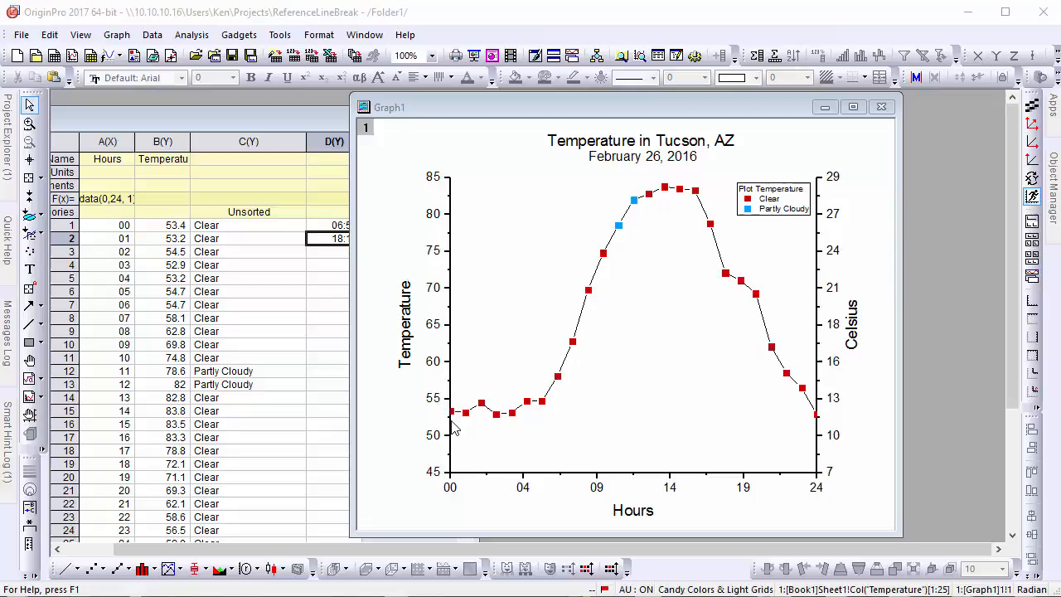
{"action": "mouse_move", "coordinate": [586, 477]}
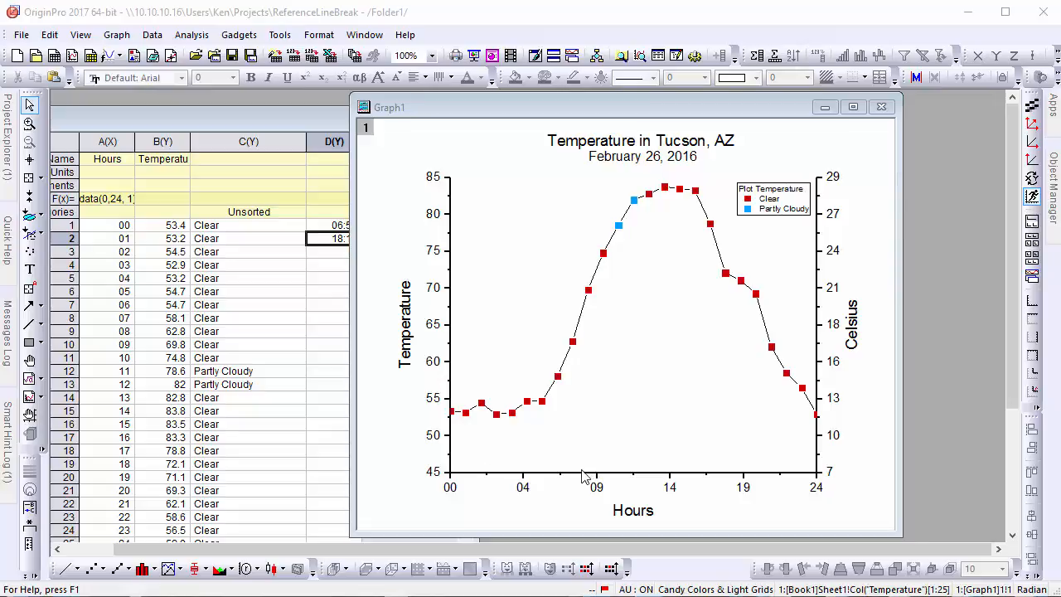
- Add reference lines at 06:55:00 and 18:19:00 on the Tucson graph's hours axis
{"action": "double_click", "coordinate": [580, 480]}
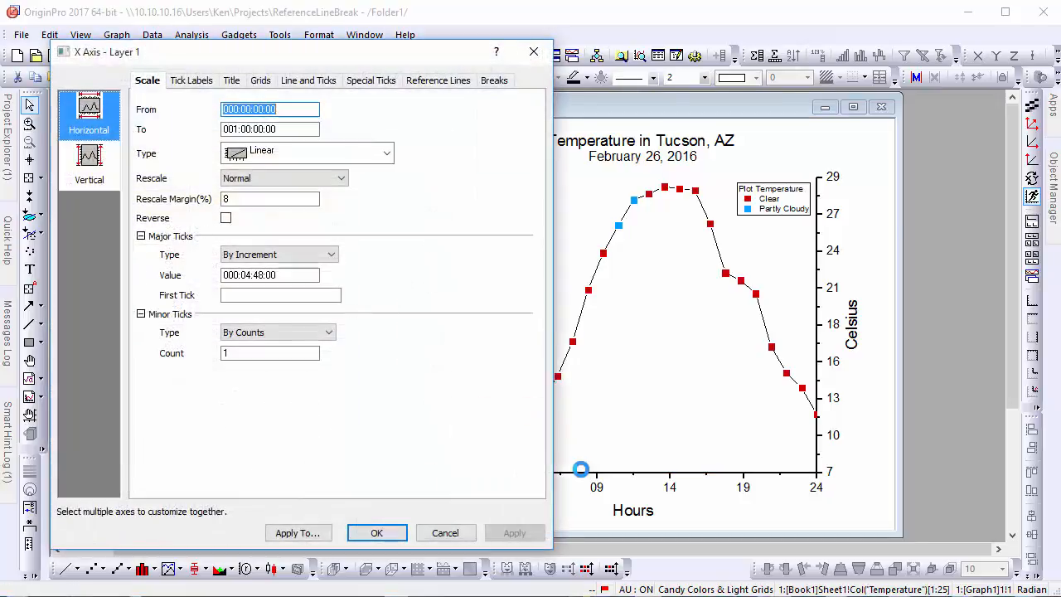
{"action": "left_click", "coordinate": [437, 79]}
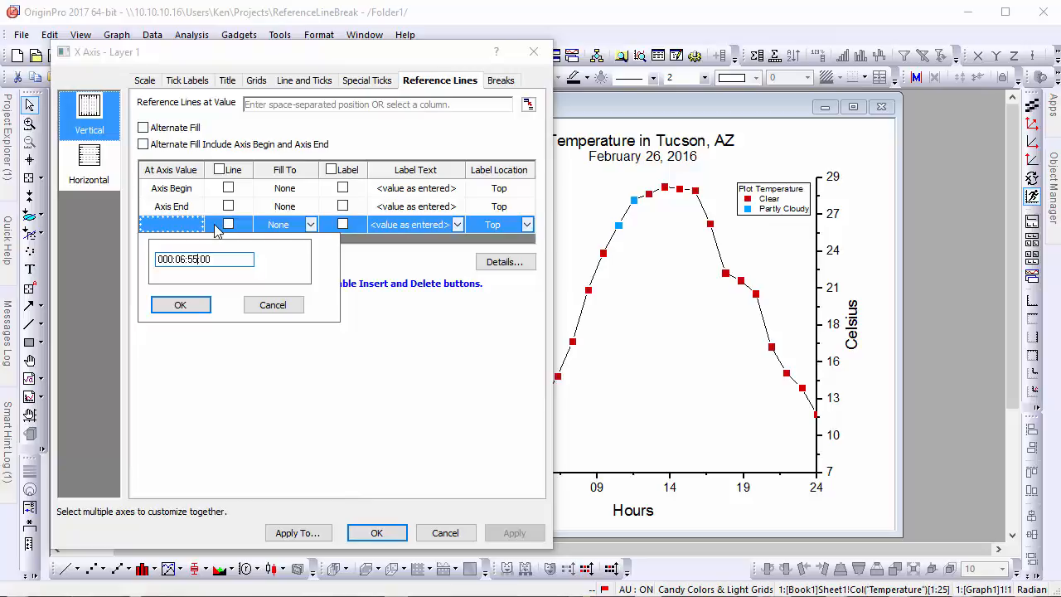
{"action": "left_click", "coordinate": [179, 305]}
{"action": "type", "text": "000:18:19:00"}
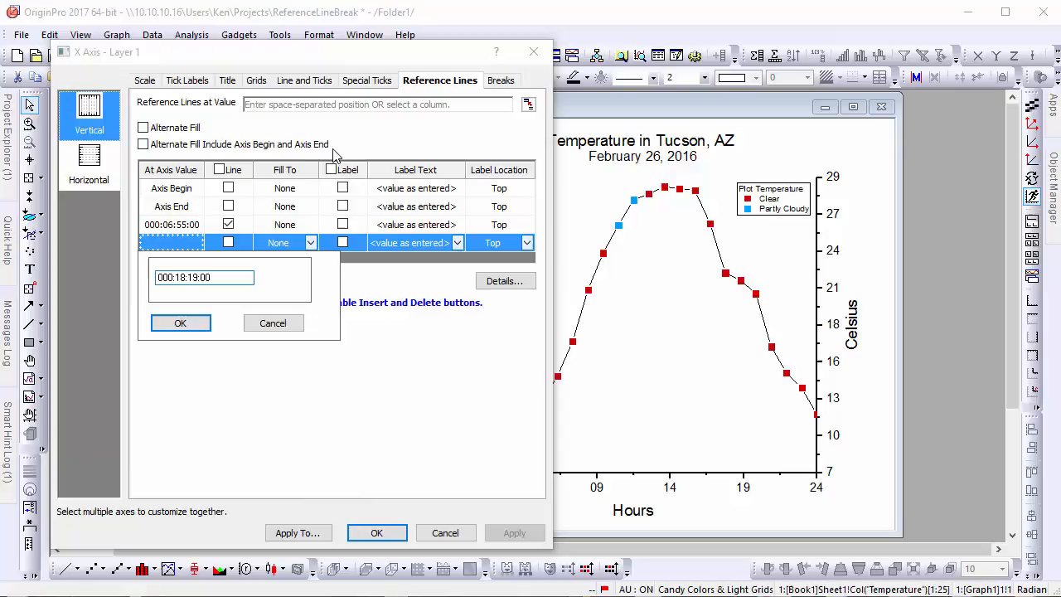
{"action": "left_click", "coordinate": [179, 322]}
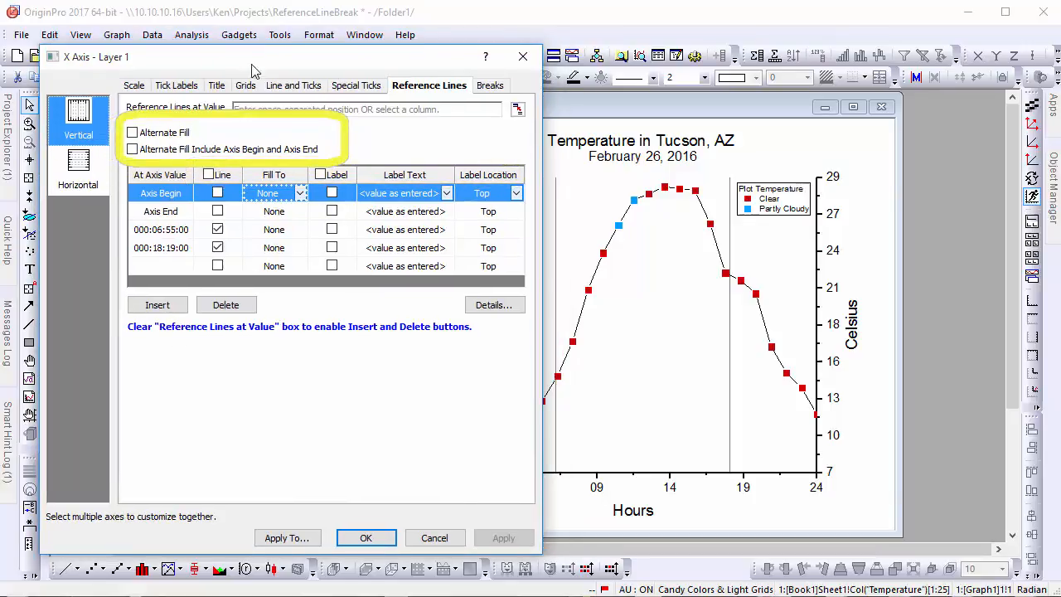
{"action": "left_click", "coordinate": [132, 133]}
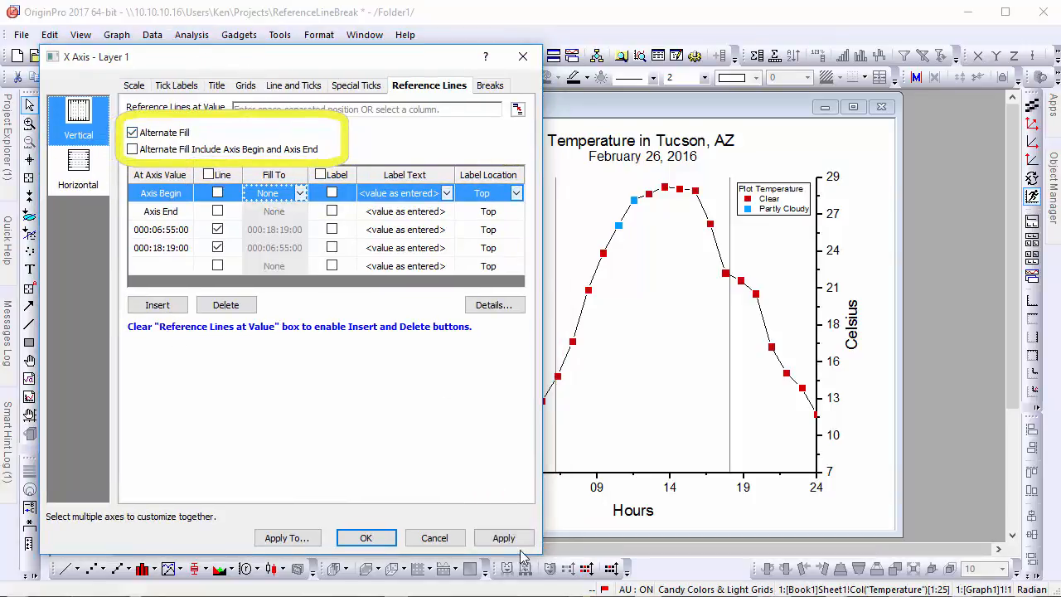
{"action": "left_click", "coordinate": [503, 536]}
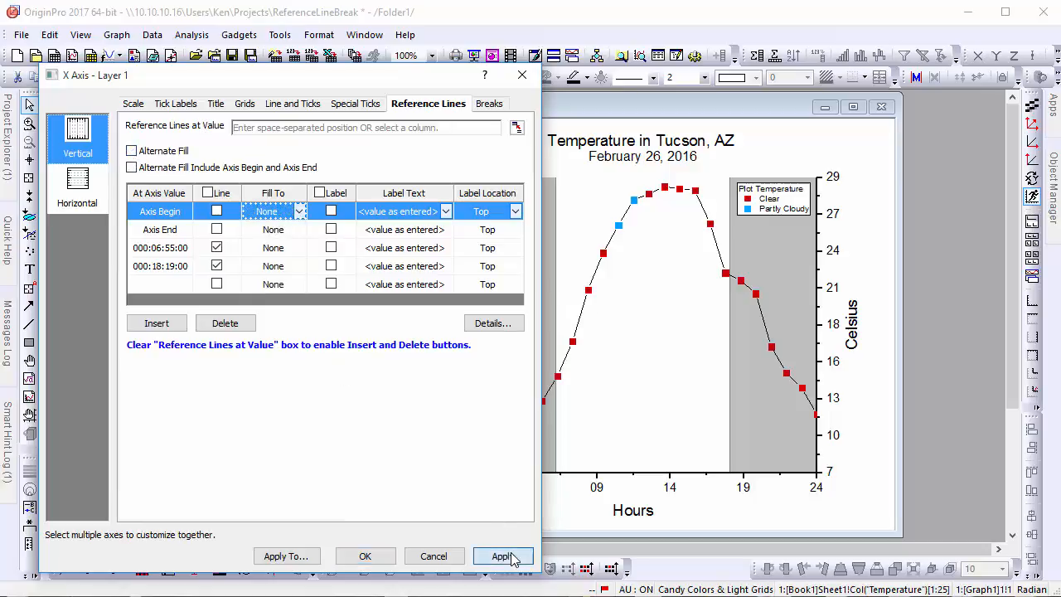
{"action": "left_click", "coordinate": [502, 556]}
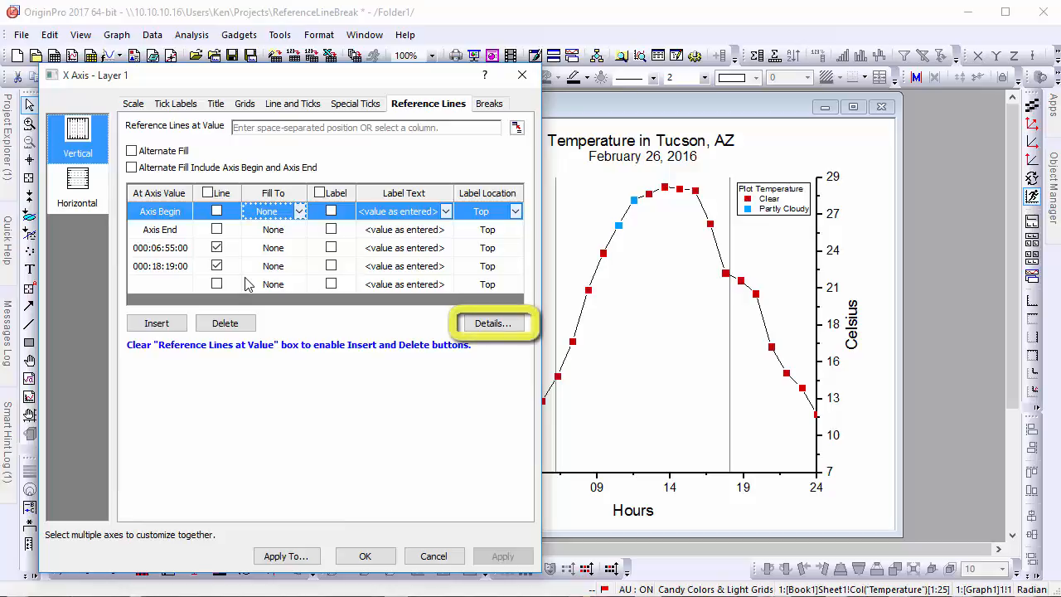
{"action": "mouse_move", "coordinate": [282, 255]}
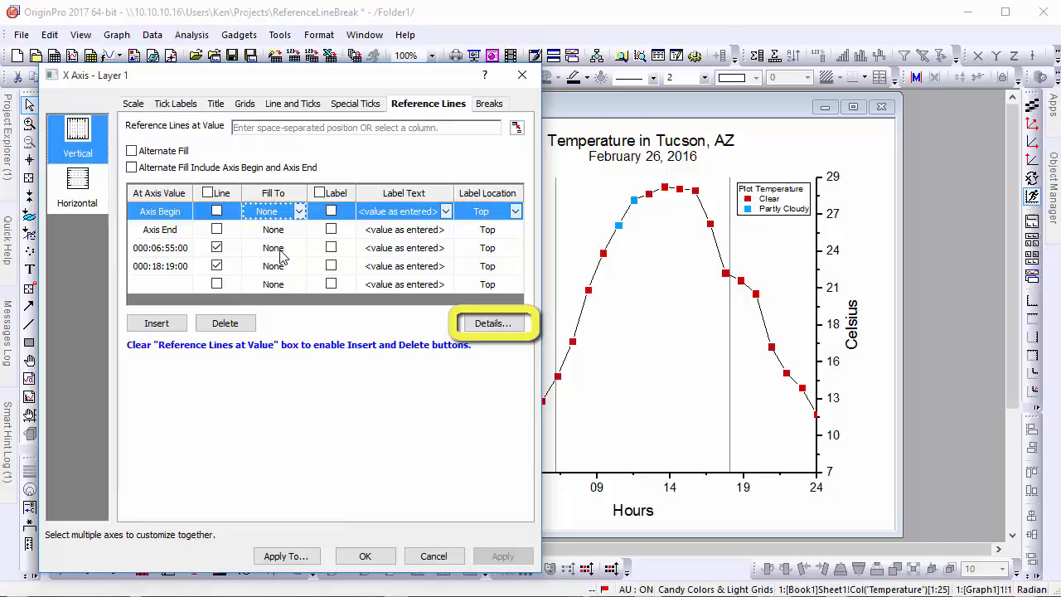
- Fill 06:55 to 18:19 in yellow, draw the 06:55 line red at thickness 2, and apply
{"action": "left_click", "coordinate": [159, 247]}
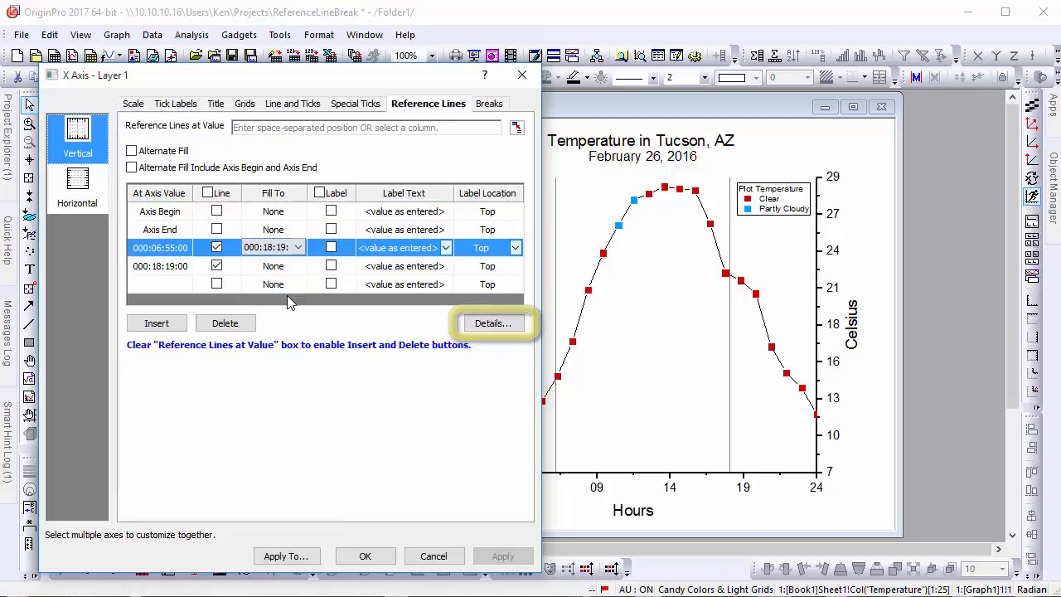
{"action": "left_click", "coordinate": [490, 321]}
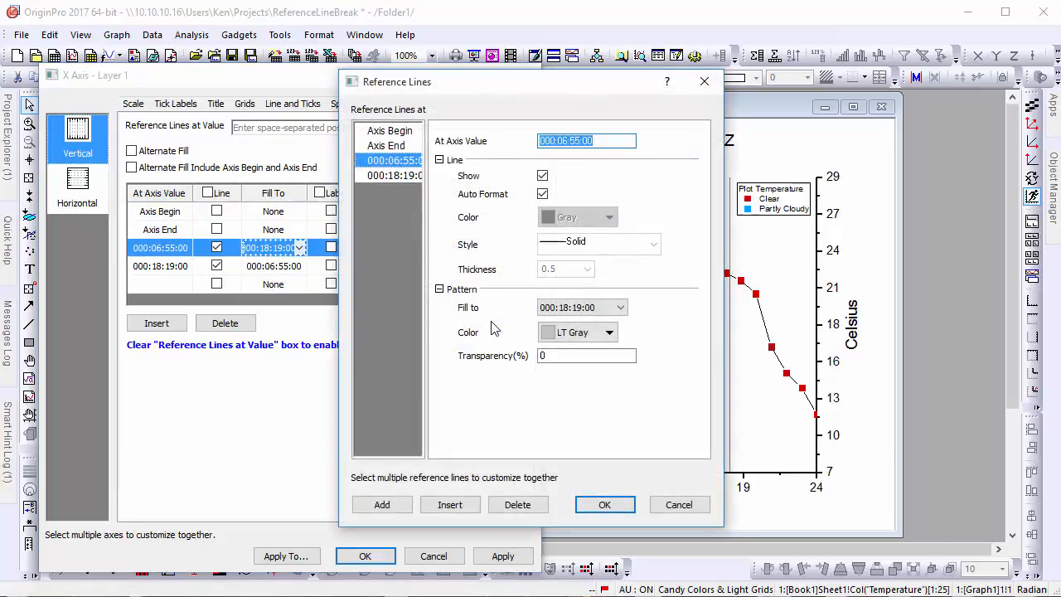
{"action": "left_click", "coordinate": [609, 331]}
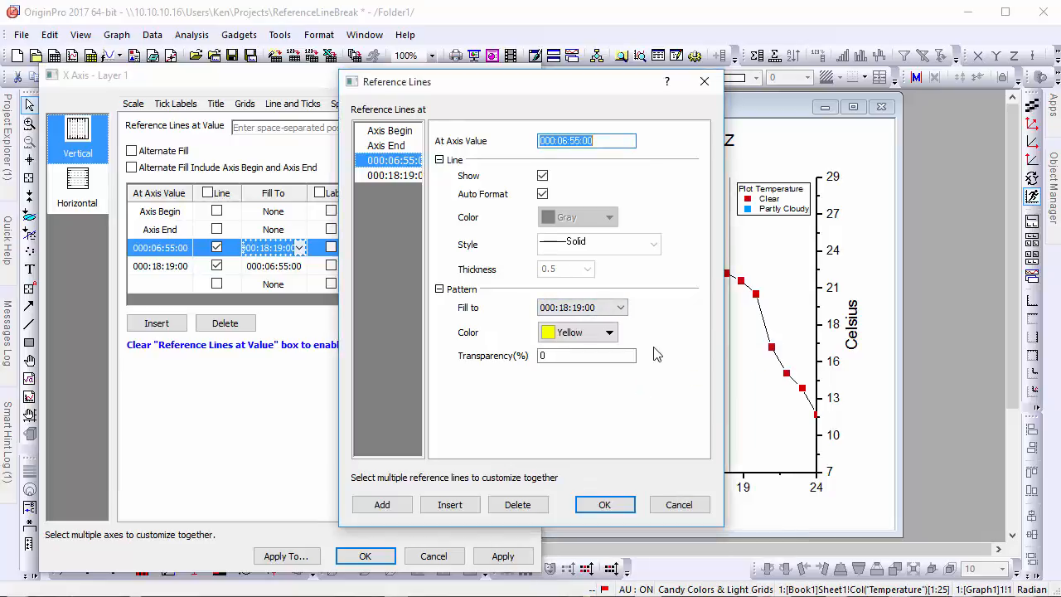
{"action": "left_click", "coordinate": [607, 216]}
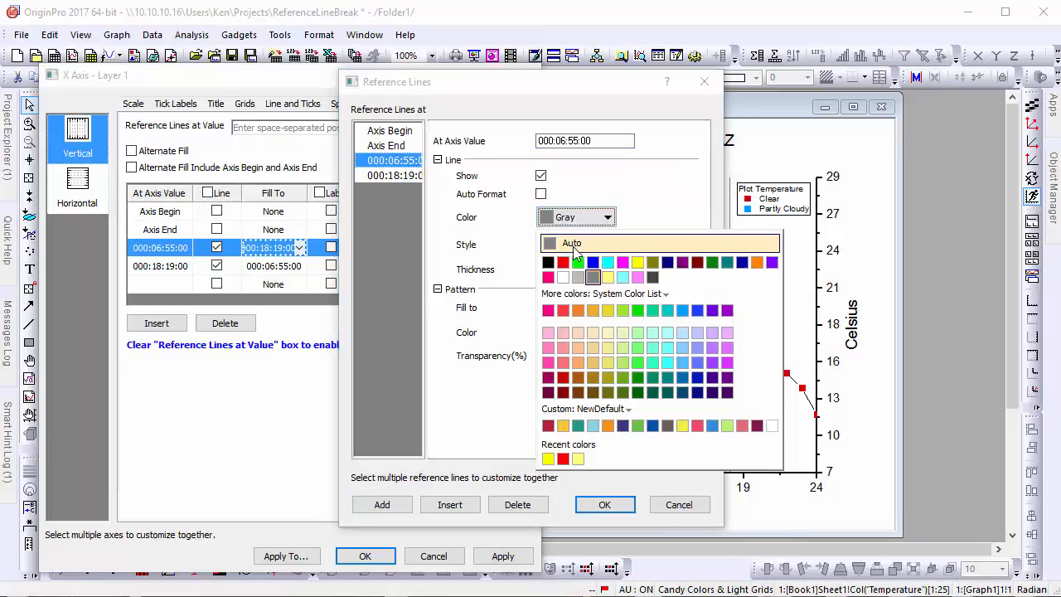
{"action": "left_click", "coordinate": [564, 261]}
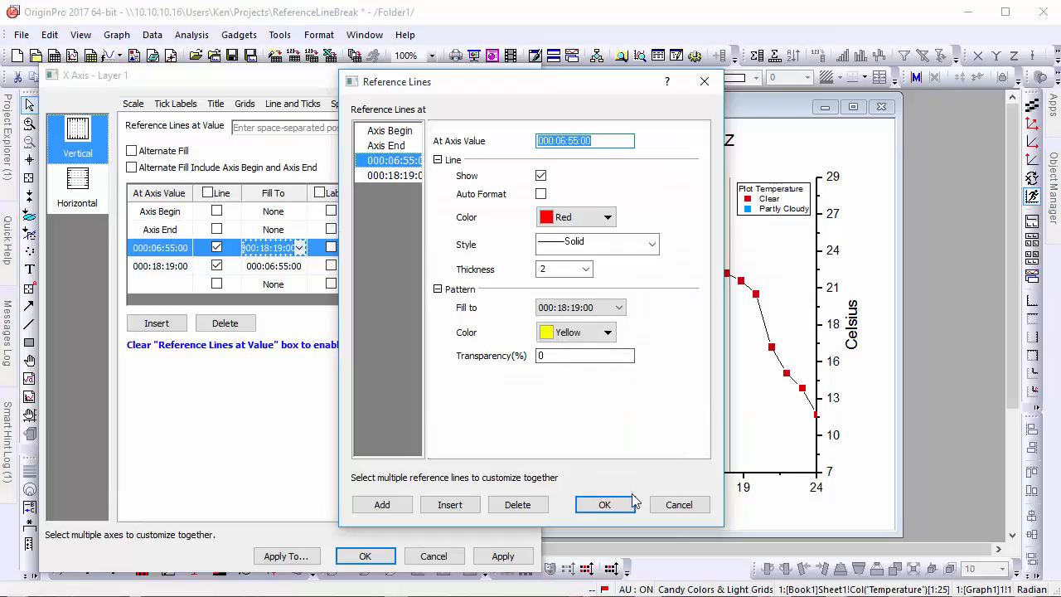
{"action": "left_click", "coordinate": [603, 504]}
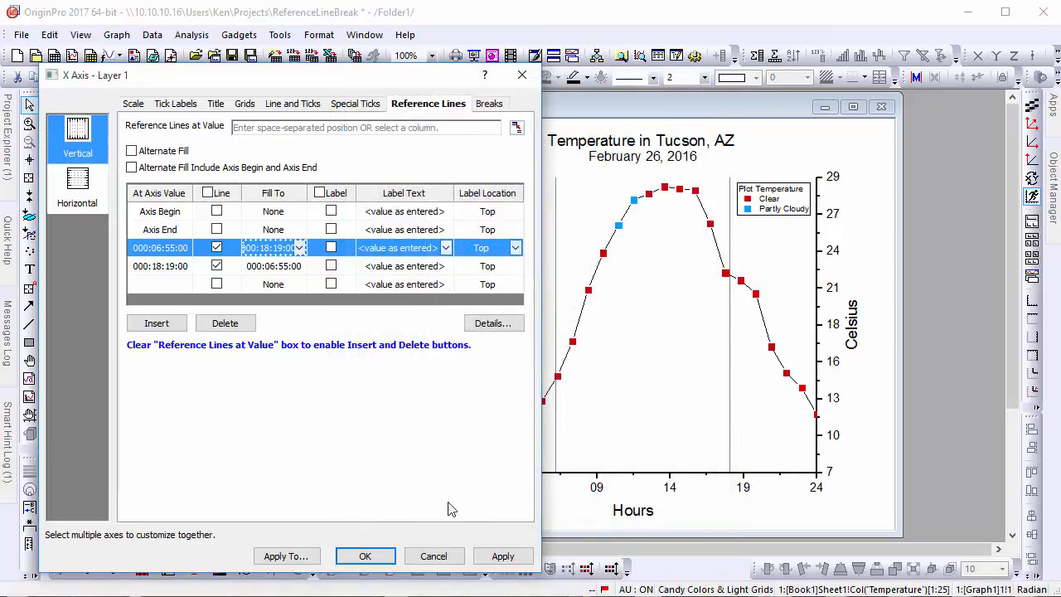
{"action": "left_click", "coordinate": [502, 555]}
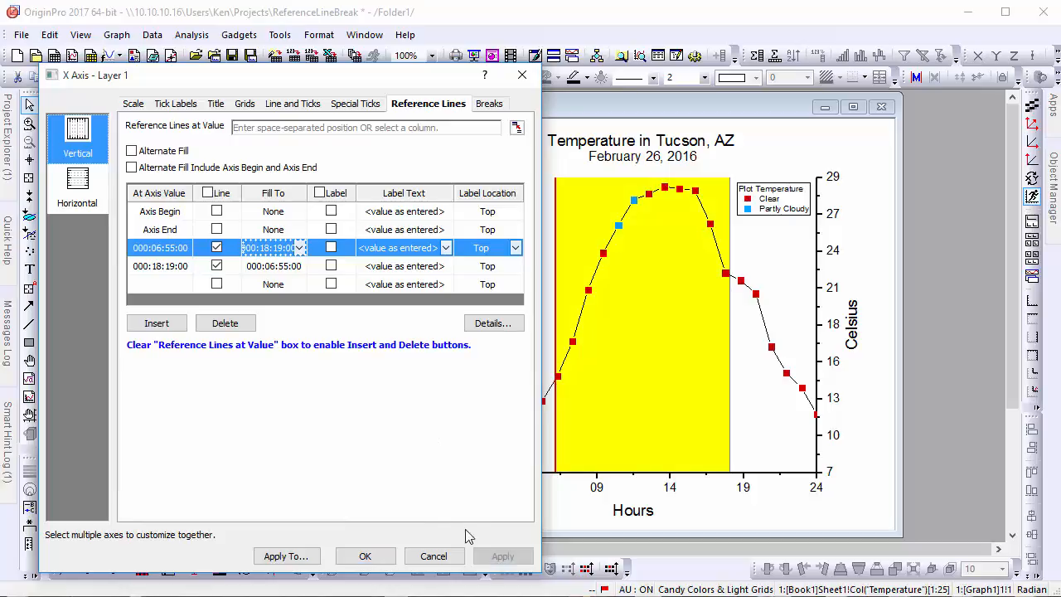
{"action": "left_click", "coordinate": [365, 555]}
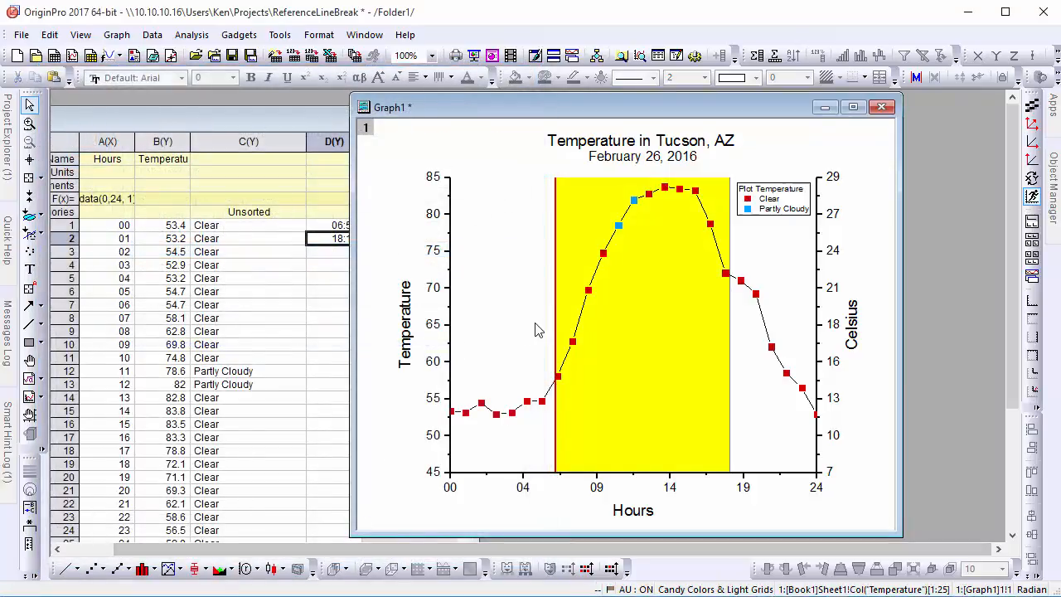
{"action": "mouse_move", "coordinate": [494, 362]}
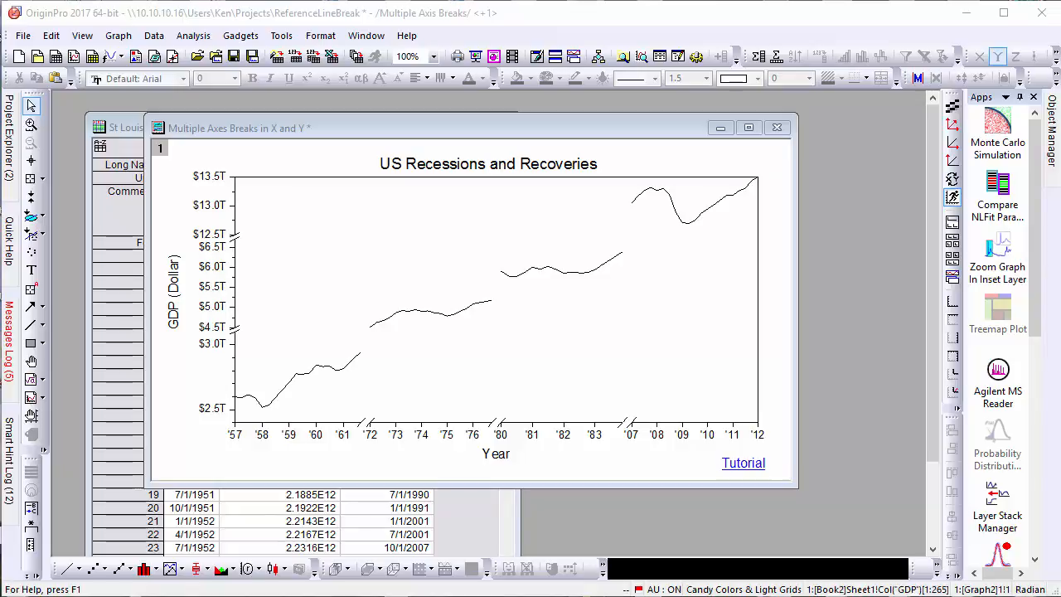
{"action": "mouse_move", "coordinate": [322, 441]}
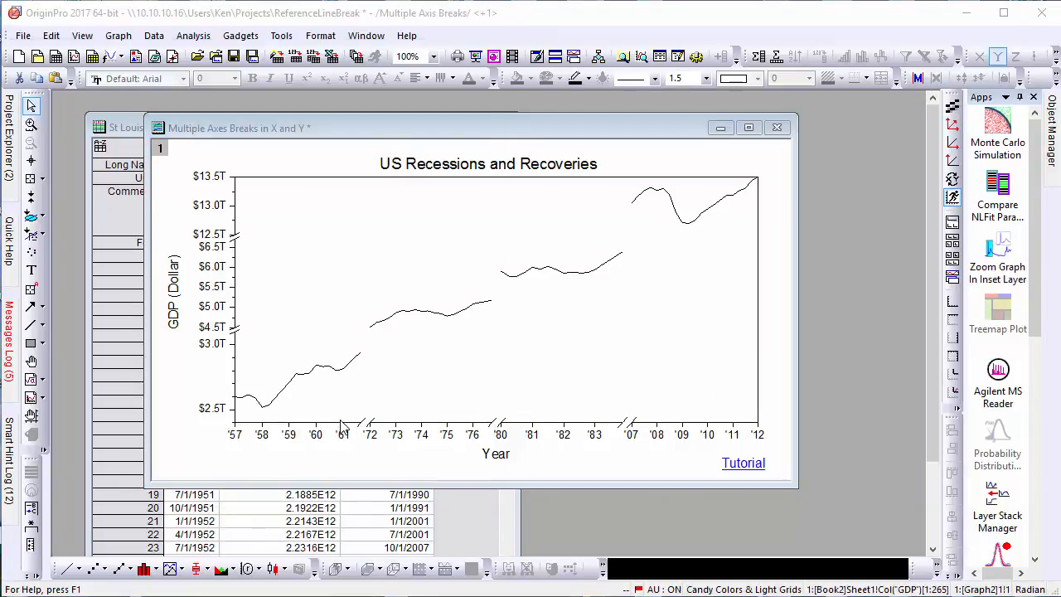
- Use the Recession Period column C as reference-line positions on the GDP year axis
{"action": "double_click", "coordinate": [332, 434]}
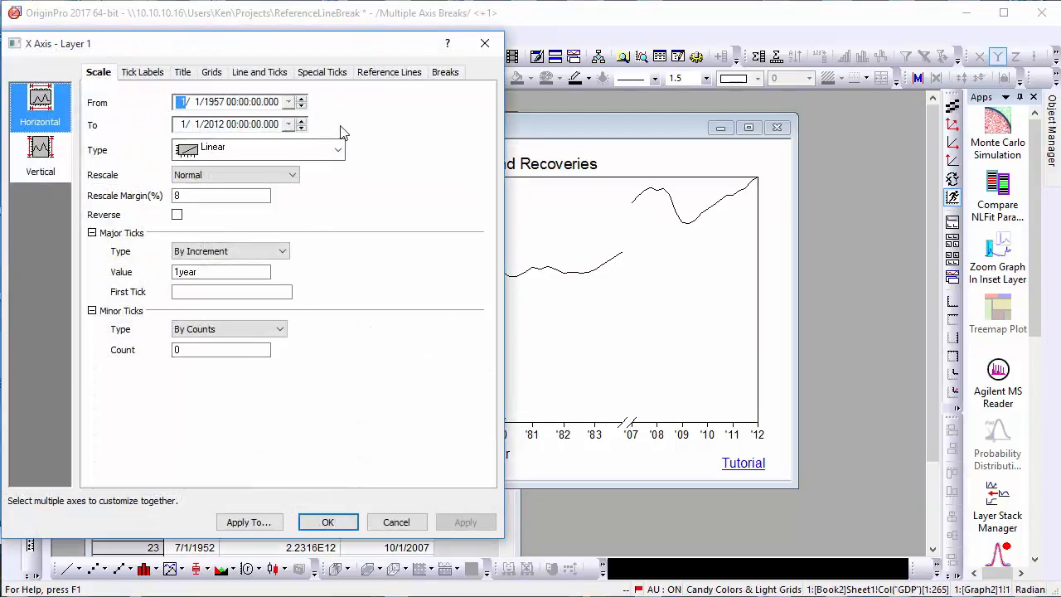
{"action": "left_click", "coordinate": [388, 71]}
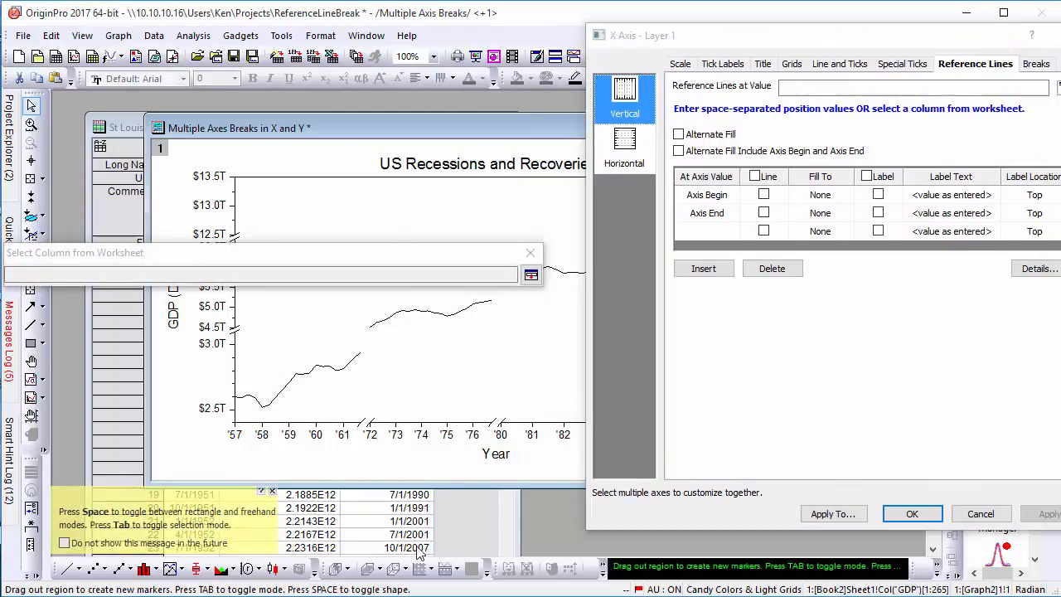
{"action": "left_click", "coordinate": [129, 126]}
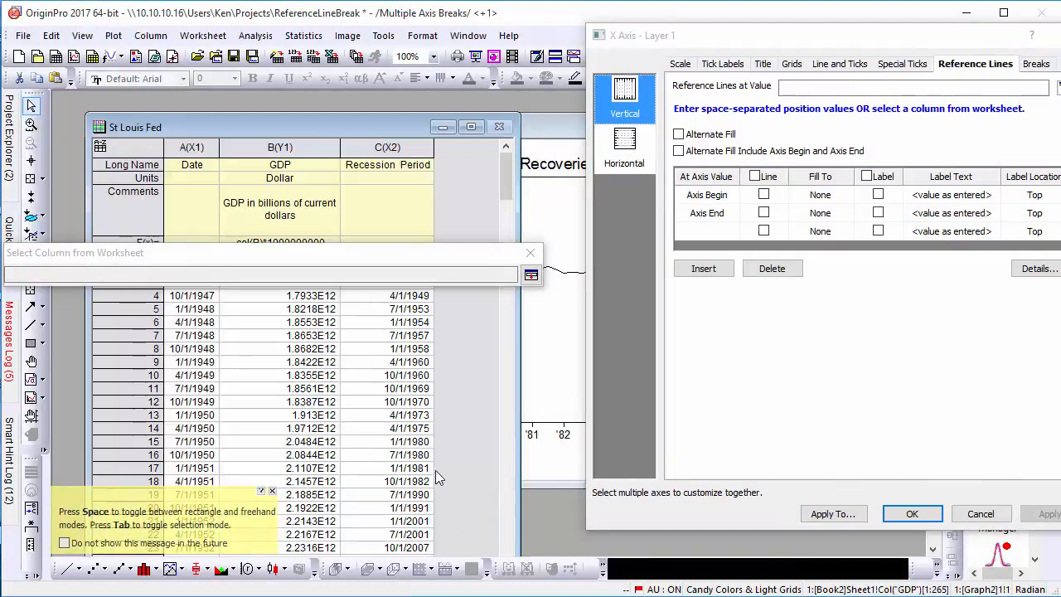
{"action": "left_click", "coordinate": [387, 146]}
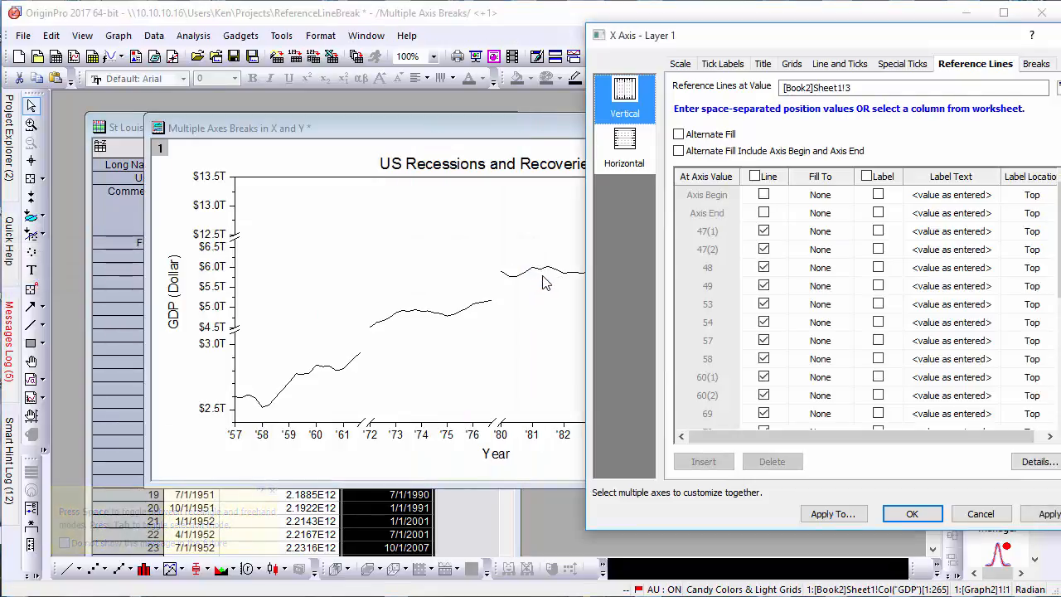
- Enable Alternate Fill to shade the recession spans gray and confirm
{"action": "scroll", "scroll_direction": "down", "scroll_amount": 3}
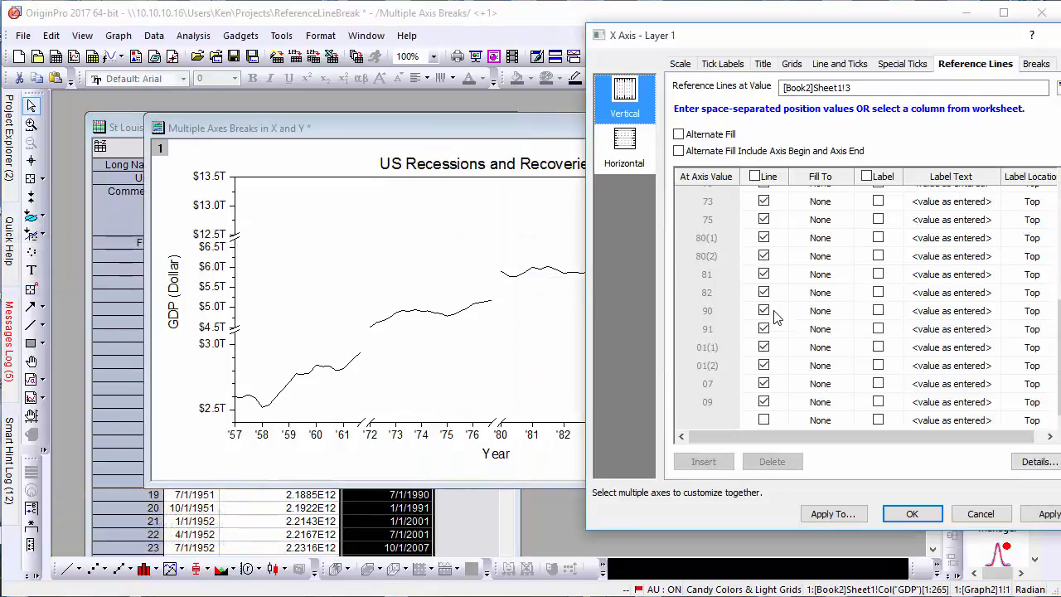
{"action": "scroll", "scroll_direction": "up", "scroll_amount": 3}
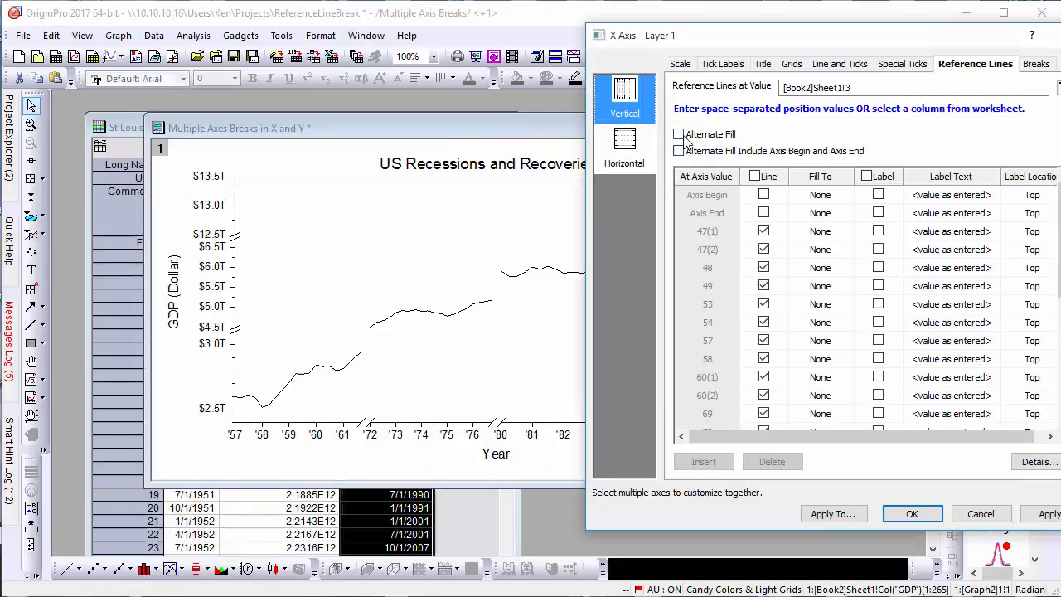
{"action": "left_click", "coordinate": [678, 133]}
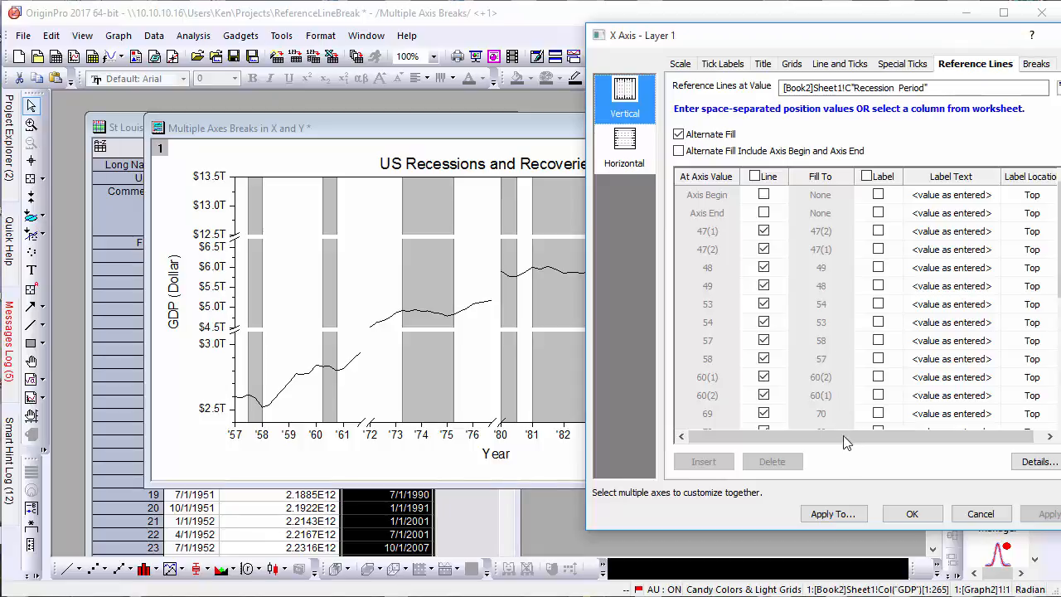
{"action": "left_click", "coordinate": [912, 514]}
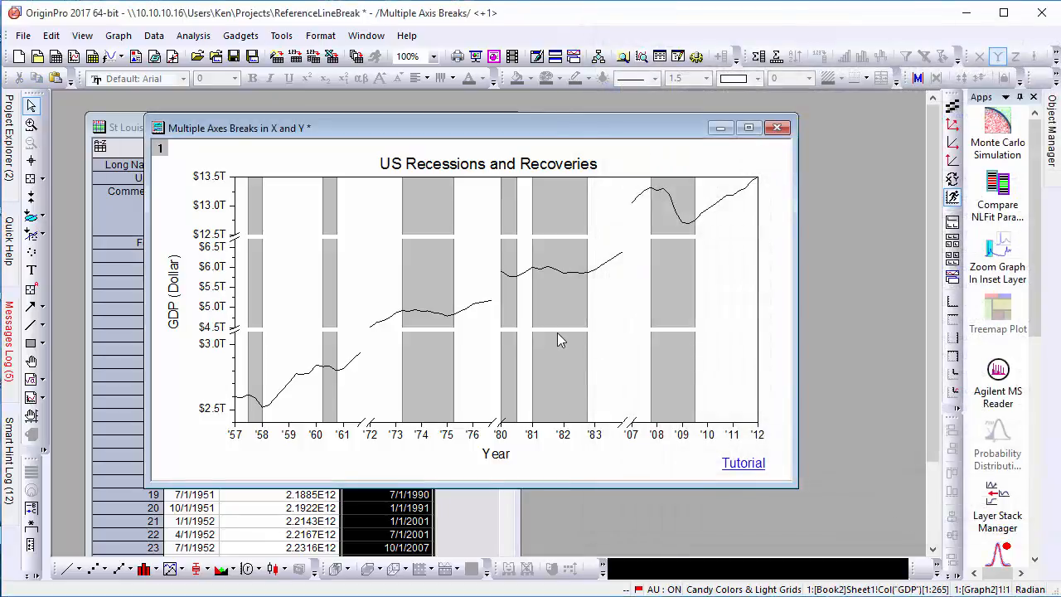
{"action": "mouse_move", "coordinate": [406, 349]}
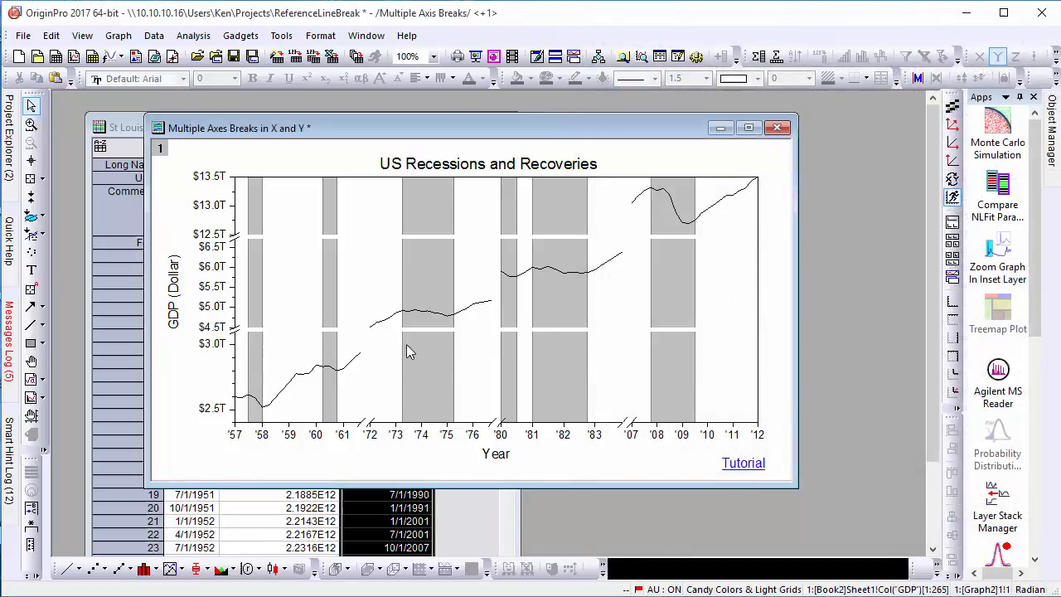